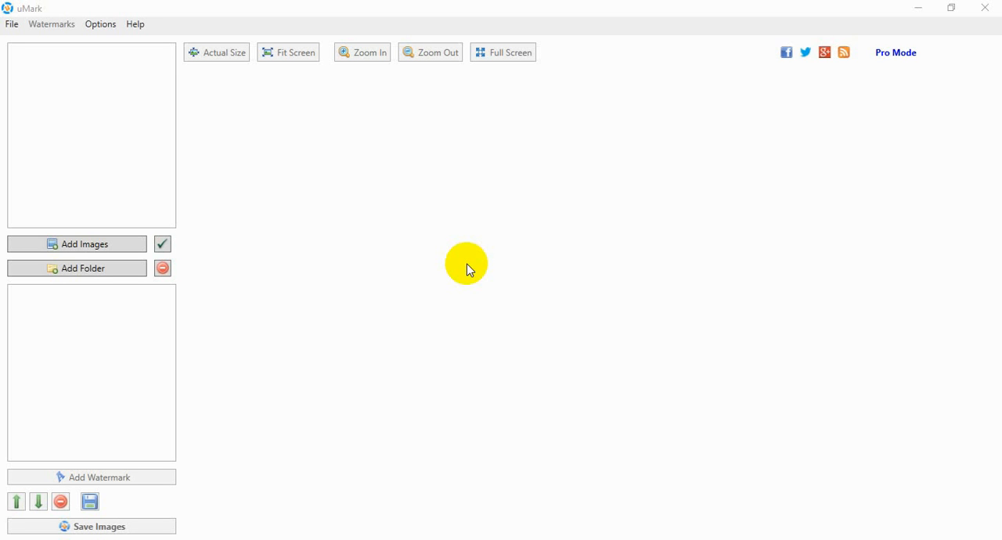
mouse_move(435, 258)
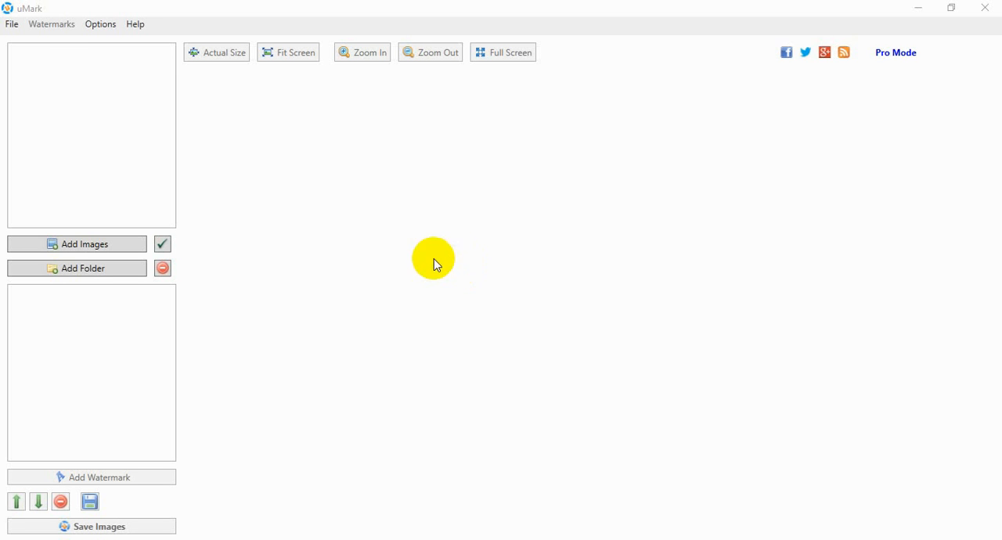
mouse_move(275, 179)
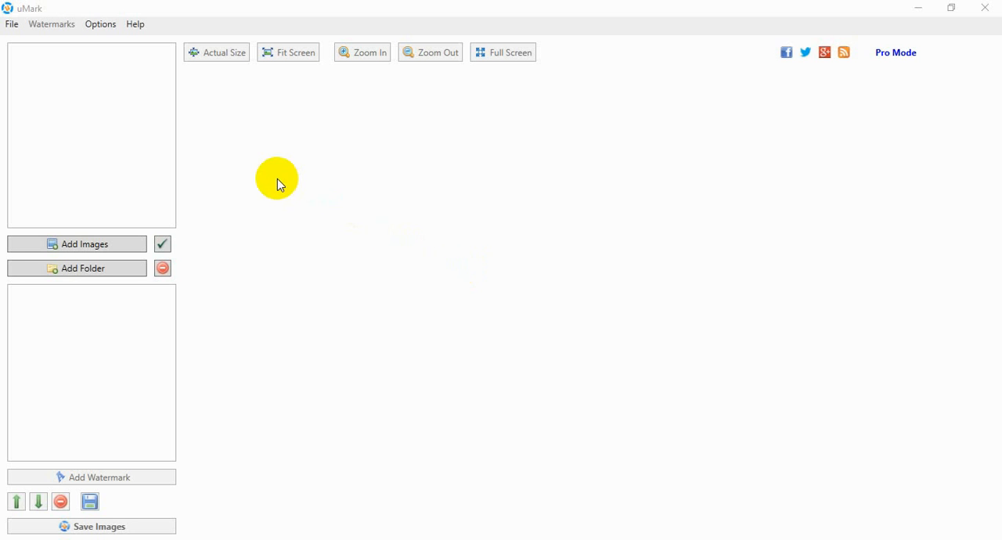
mouse_move(157, 207)
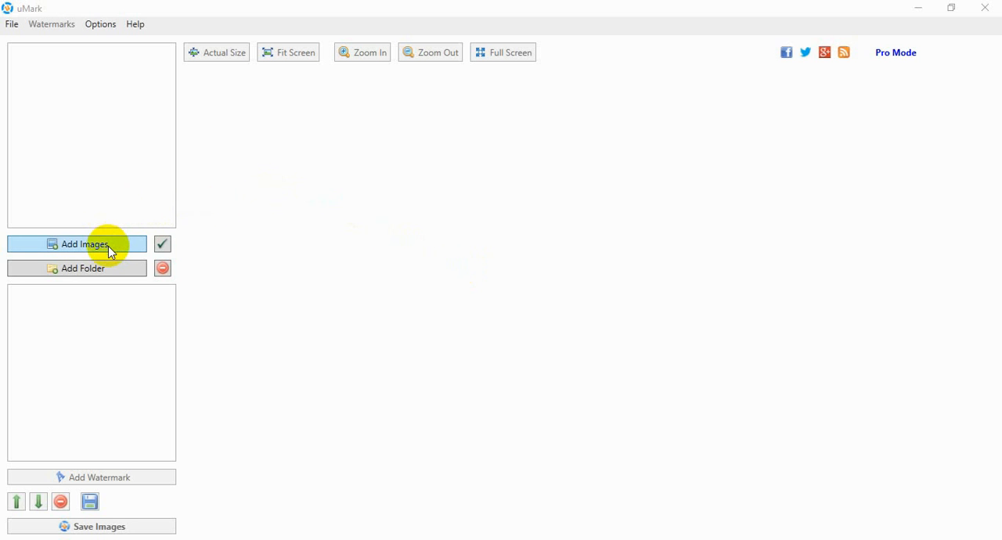
Load all the photos from Pictures > My Photos into the image list
click(85, 244)
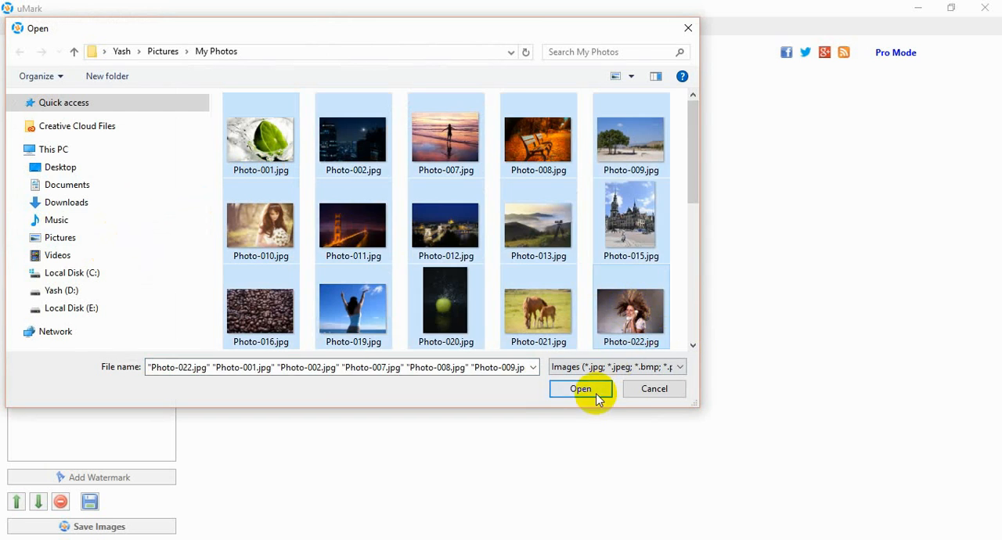
click(580, 389)
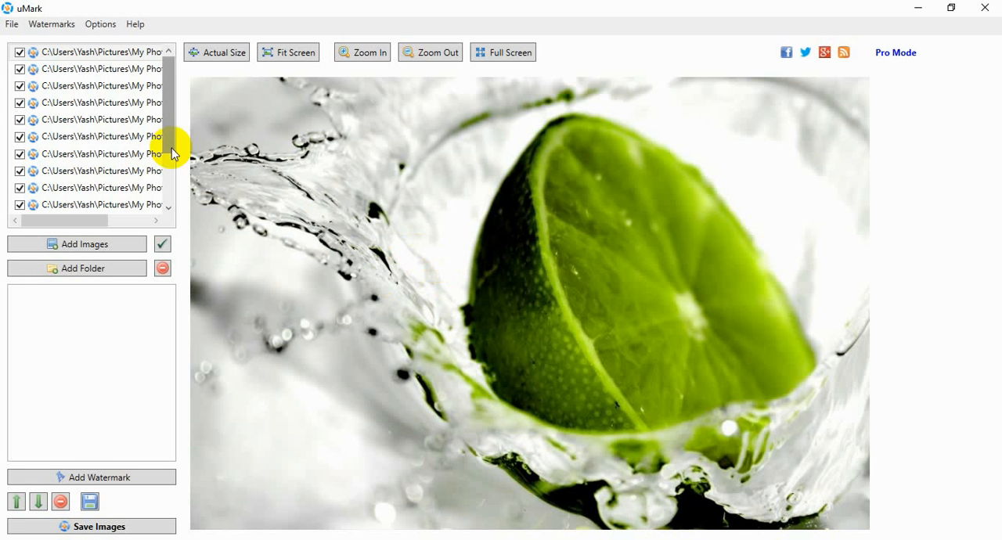
Choose Add Text Watermark from the Add Watermark menu
click(113, 103)
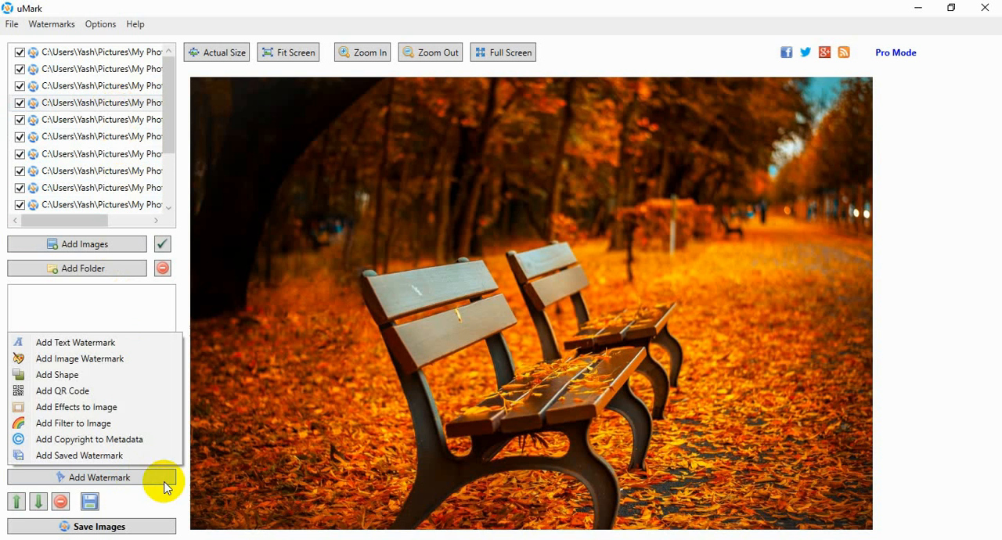
mouse_move(154, 416)
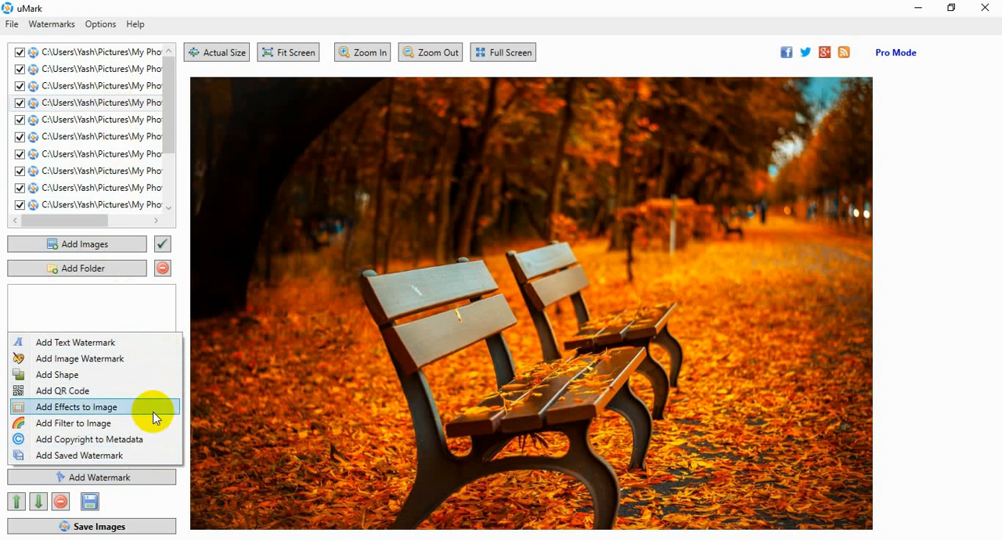
mouse_move(174, 341)
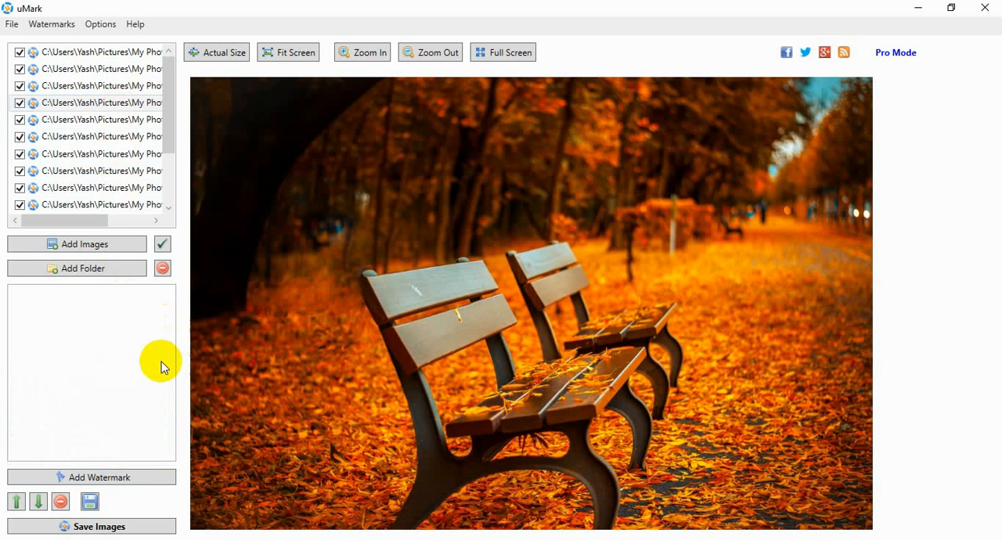
click(91, 476)
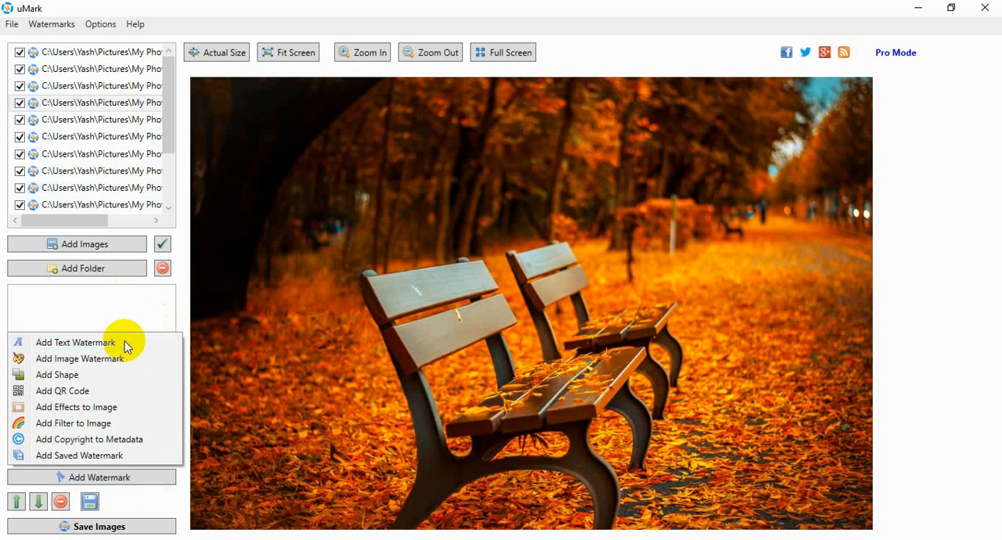
click(75, 341)
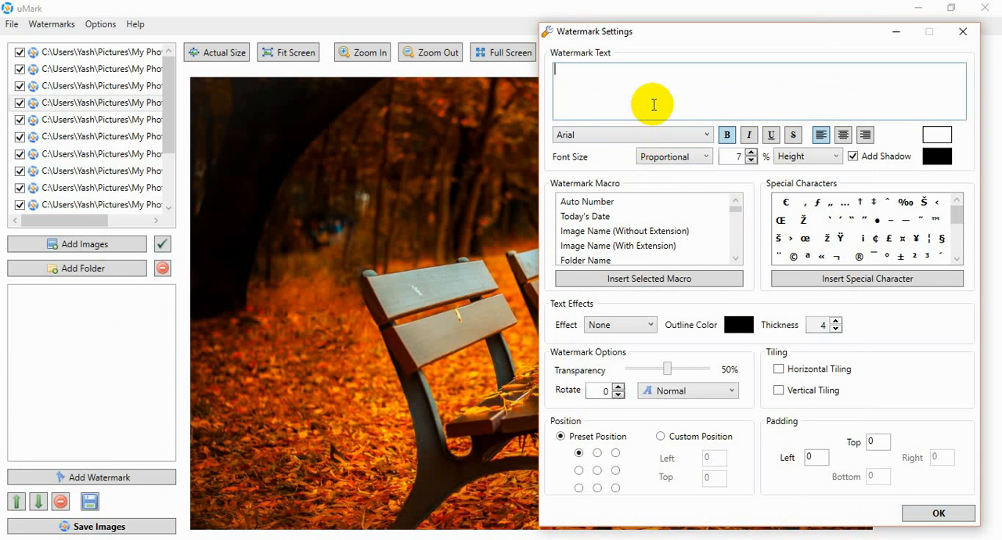
Enter '© Sample' as the text, set transparency about 49%, center it with a shadow, and apply
click(794, 256)
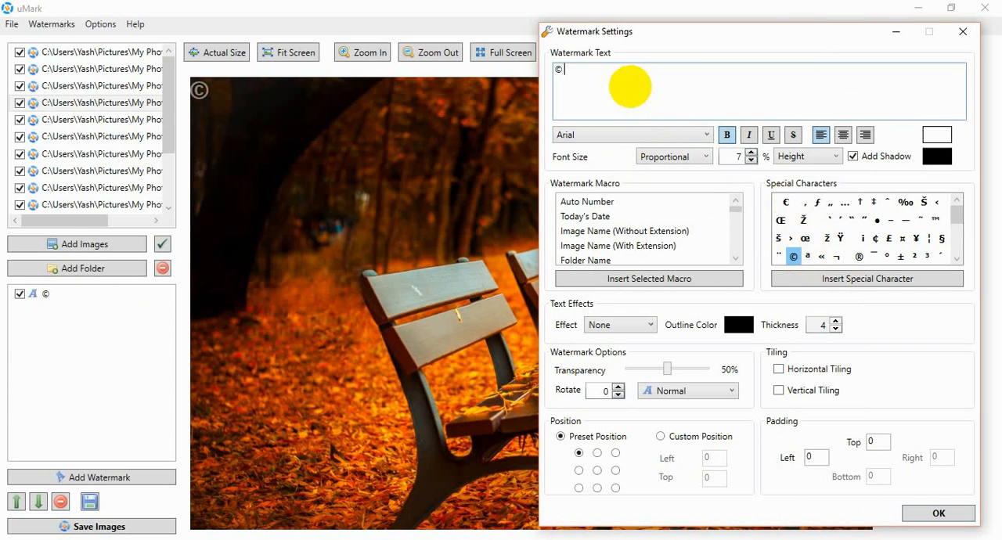
text(Sample)
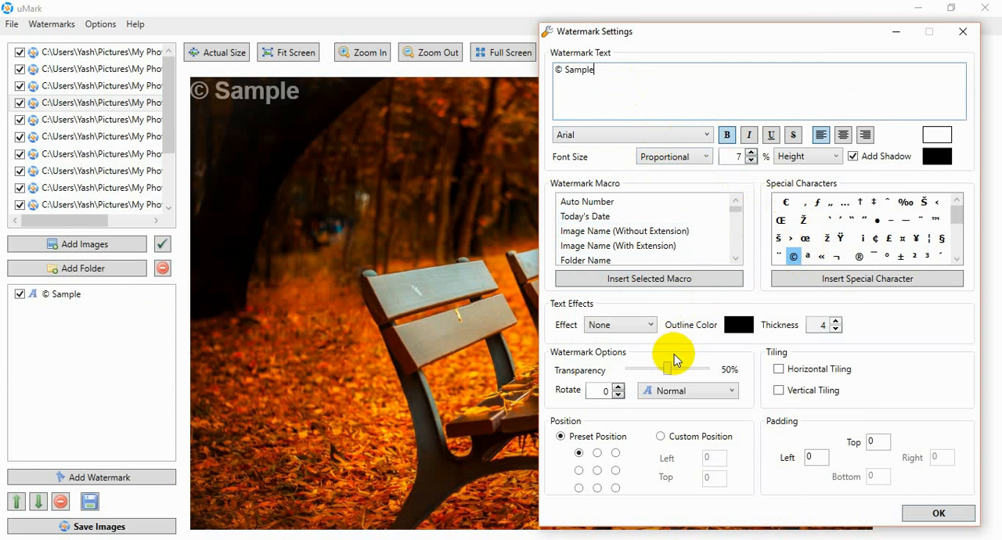
mouse_move(657, 363)
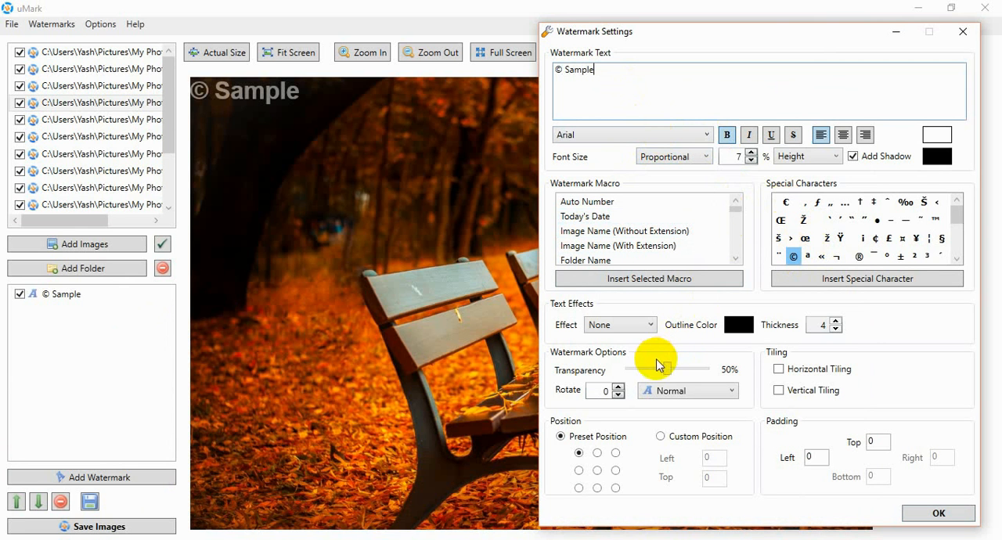
drag(669, 368, 642, 368)
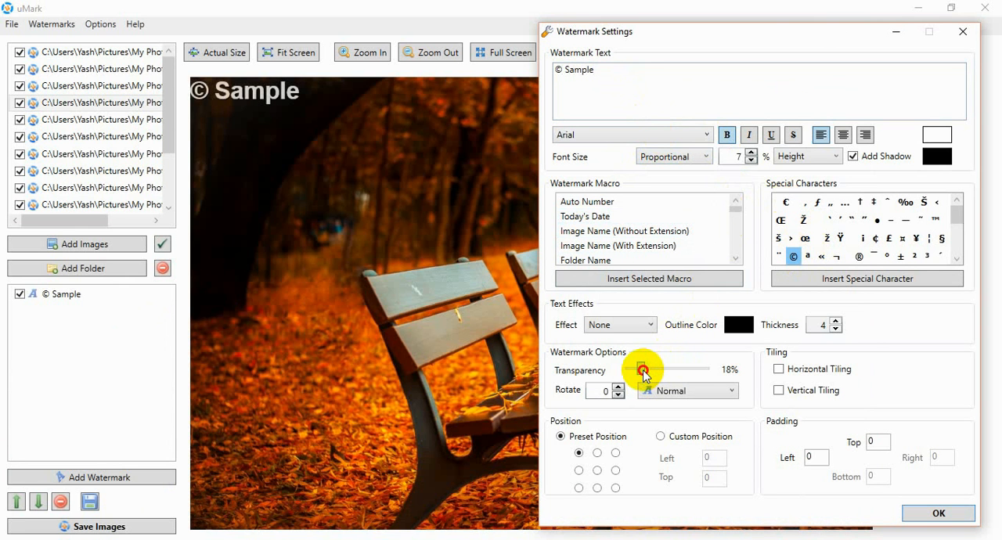
drag(642, 367, 675, 367)
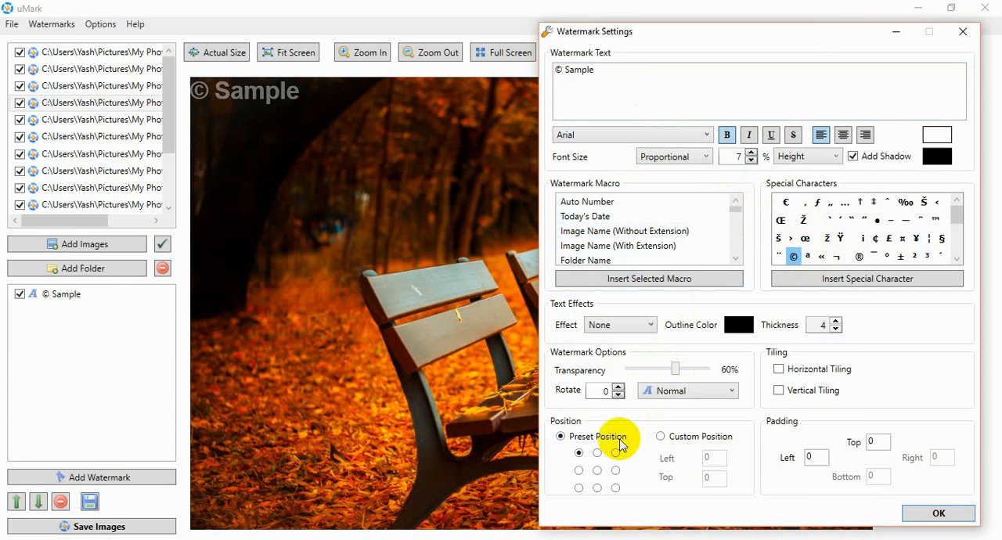
click(595, 471)
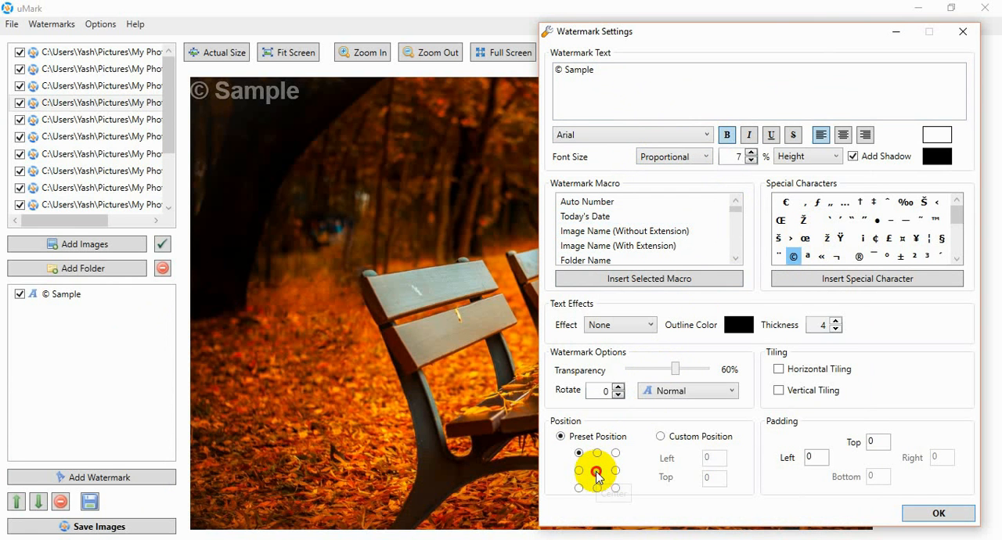
click(596, 469)
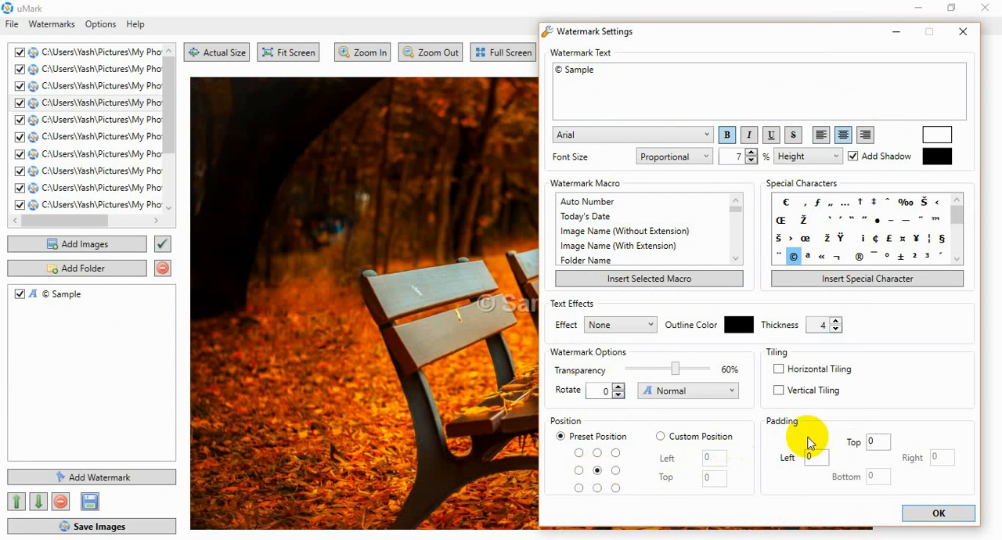
drag(676, 368, 665, 368)
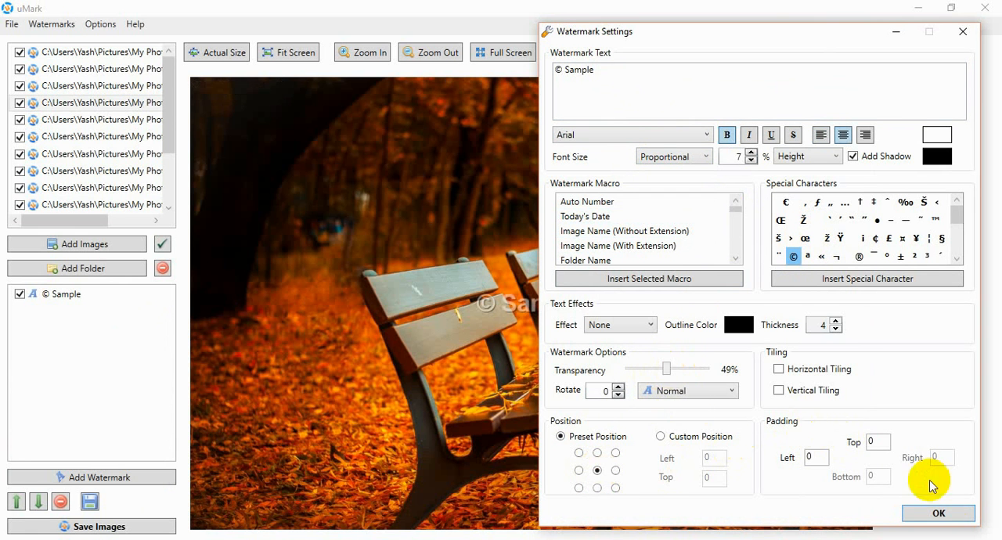
click(939, 513)
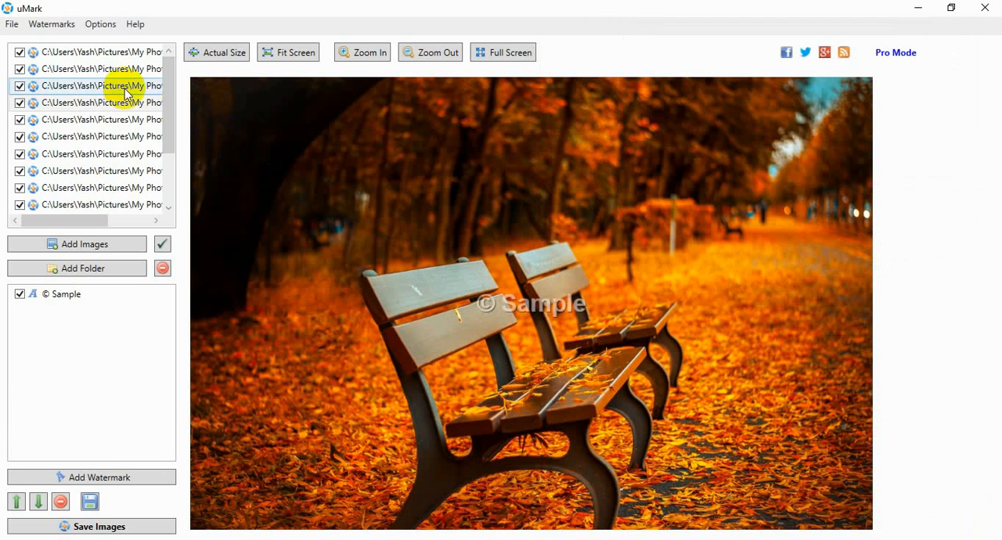
Check the centered watermark on the lime, bench, tree and bridge photos
click(86, 51)
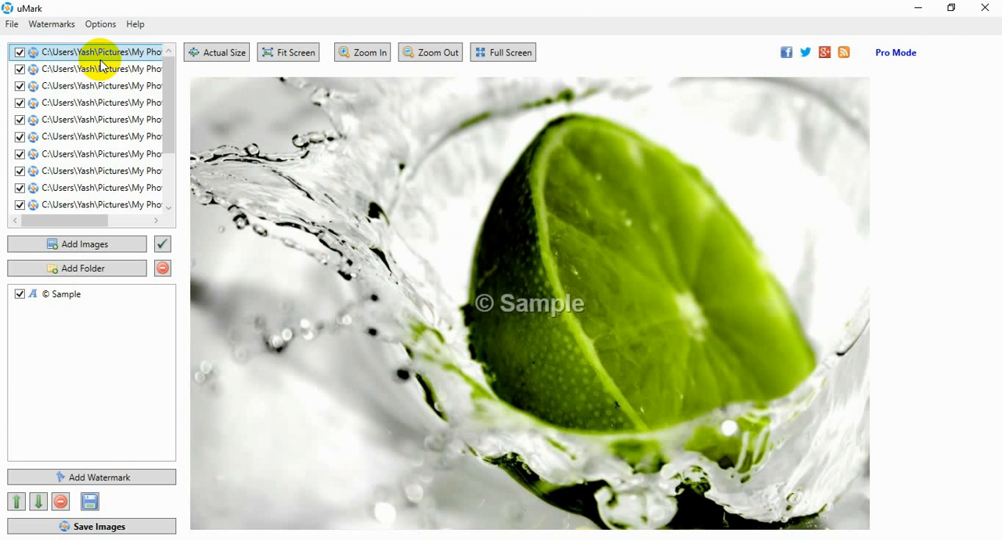
click(94, 104)
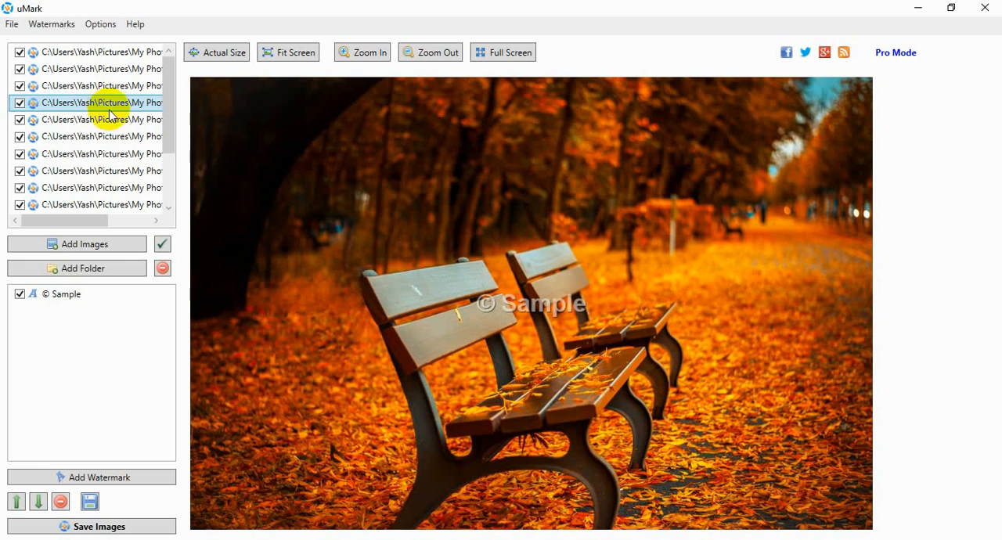
click(112, 153)
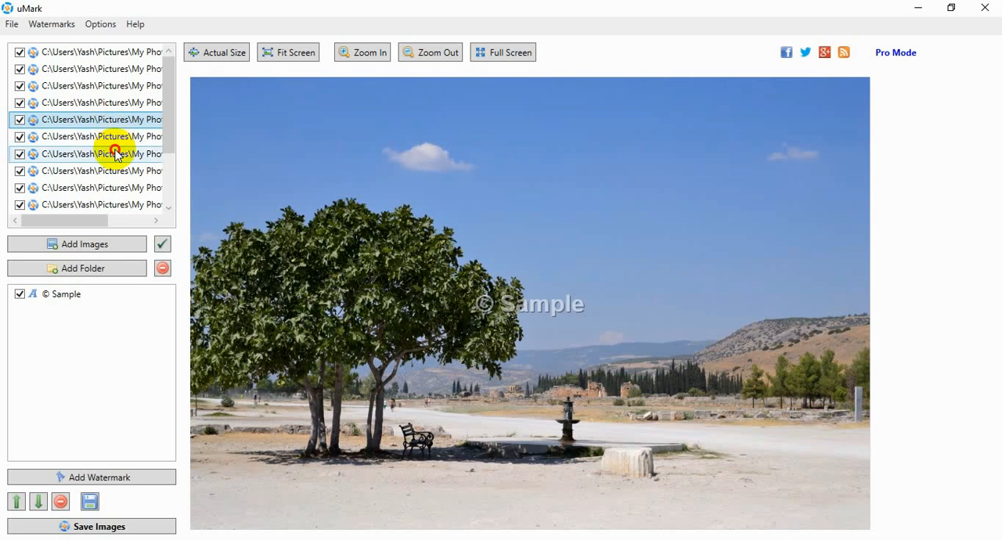
click(109, 154)
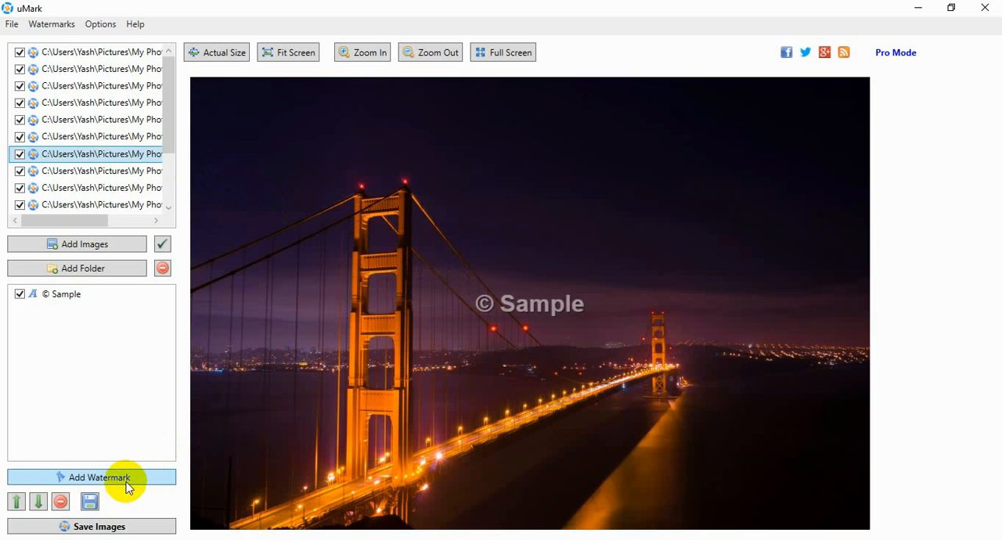
mouse_move(128, 526)
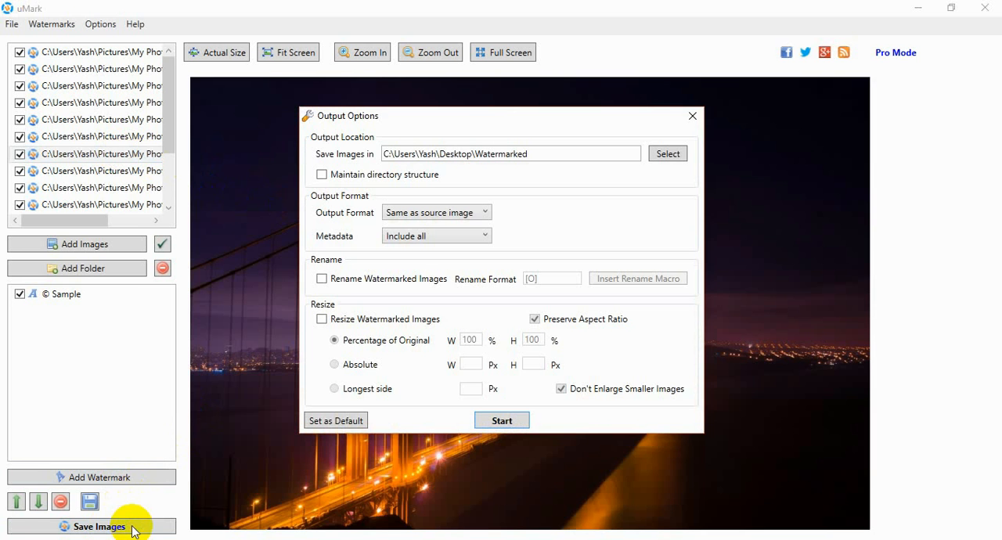
mouse_move(485, 278)
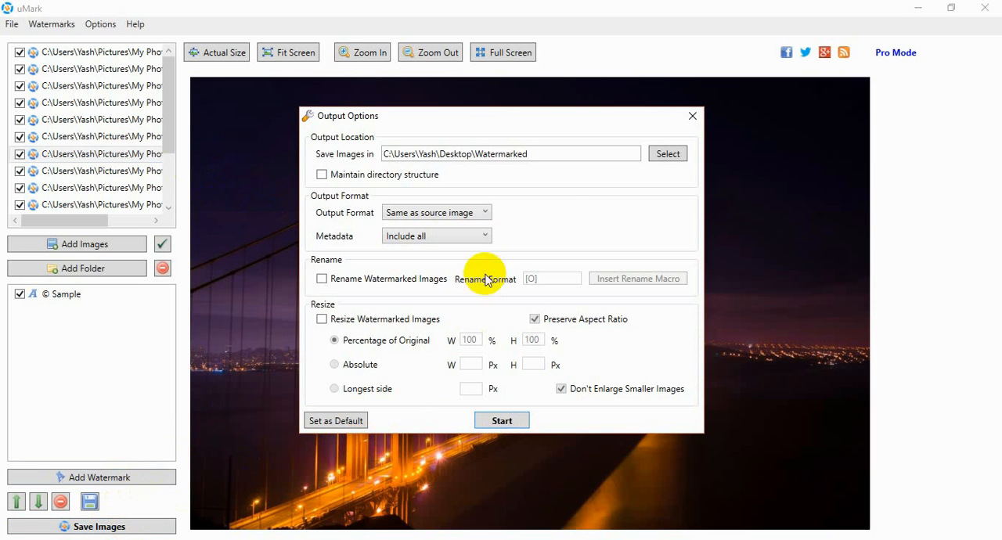
mouse_move(557, 187)
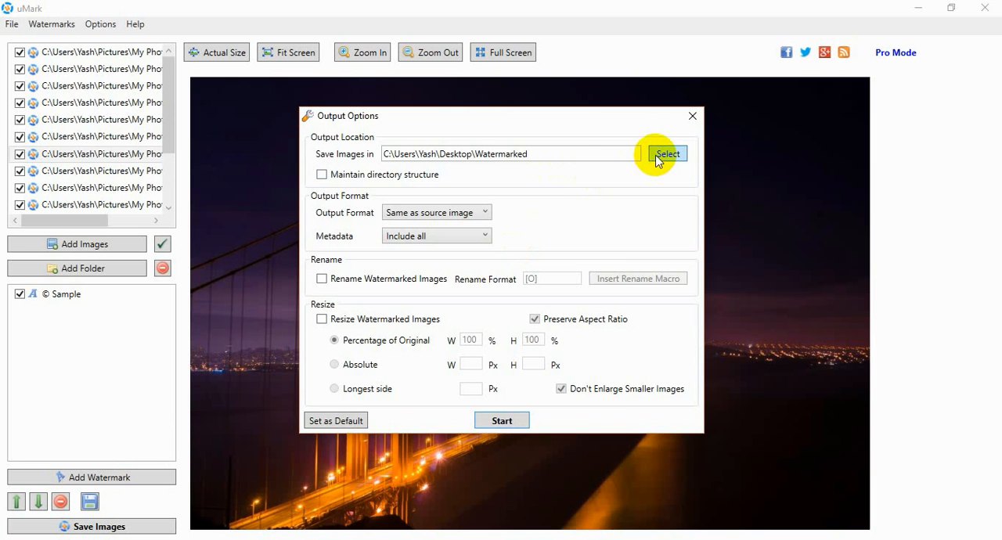
Set Desktop\Watermarked as the output folder and start saving the batch
click(667, 153)
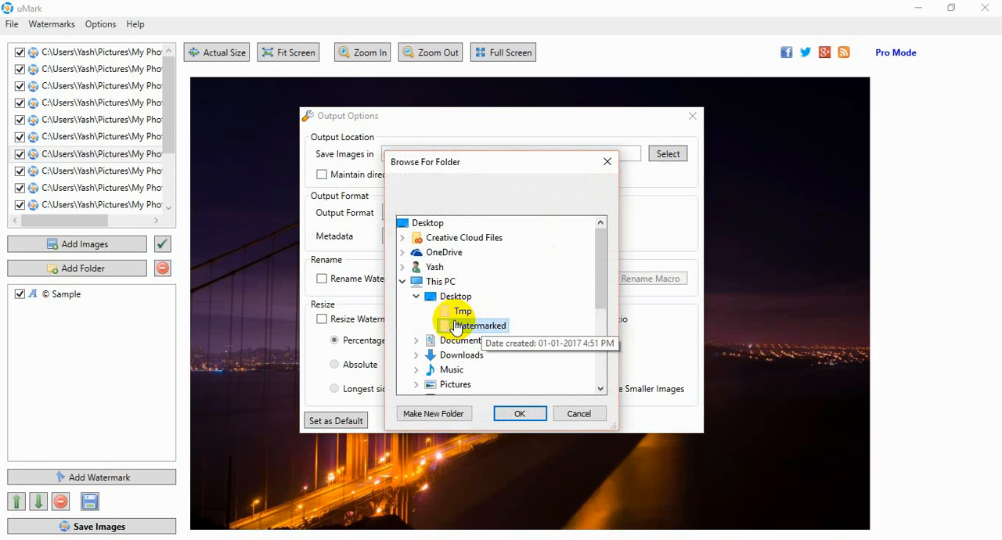
click(519, 413)
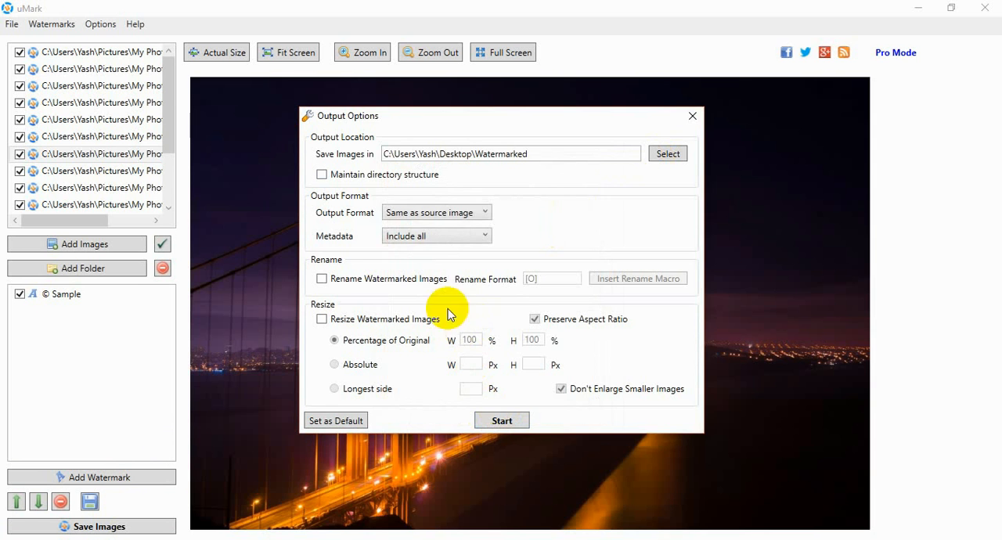
mouse_move(462, 220)
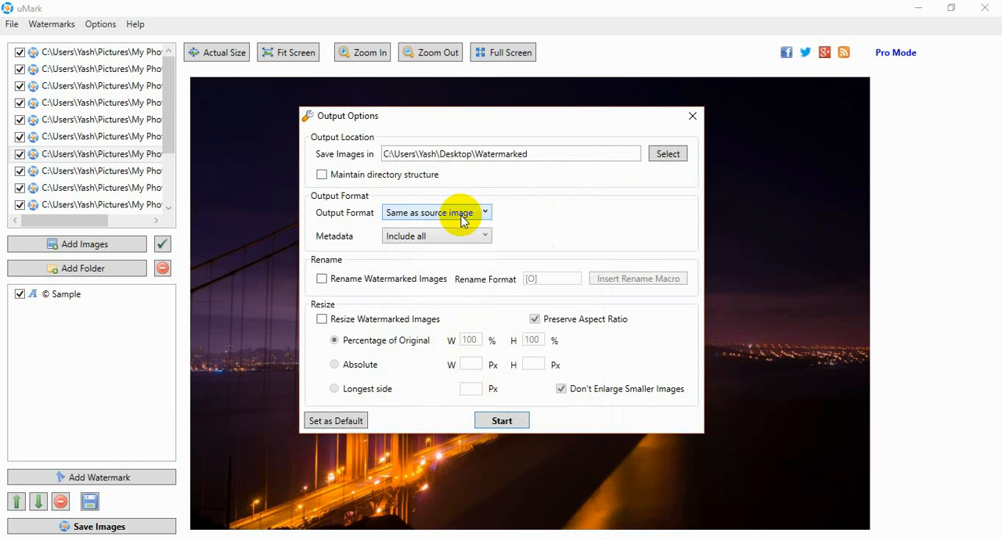
mouse_move(389, 284)
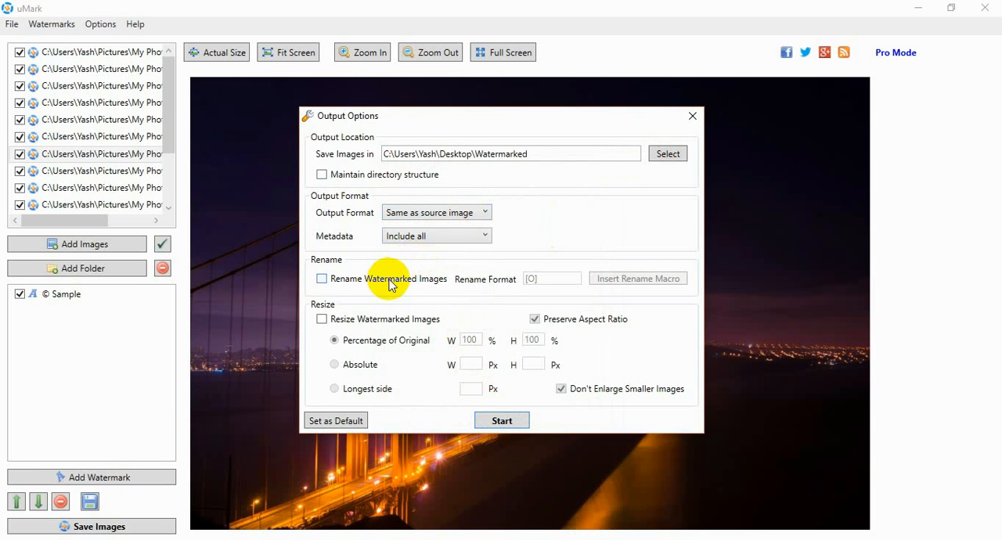
mouse_move(396, 323)
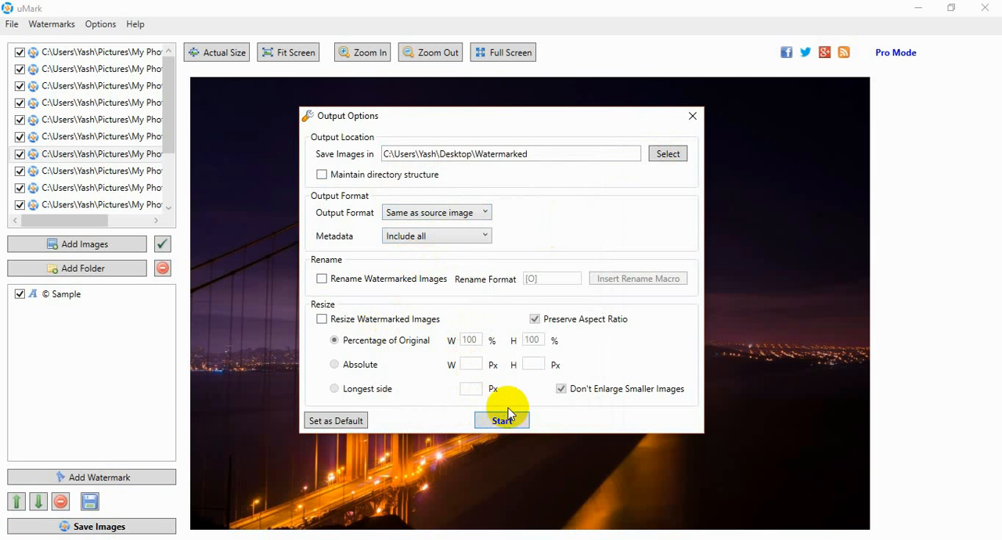
mouse_move(509, 387)
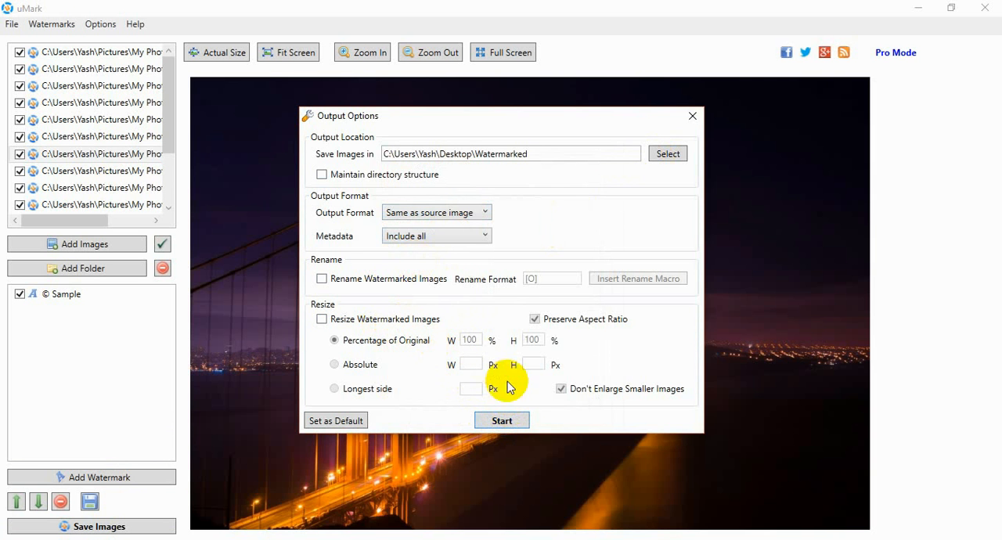
click(501, 419)
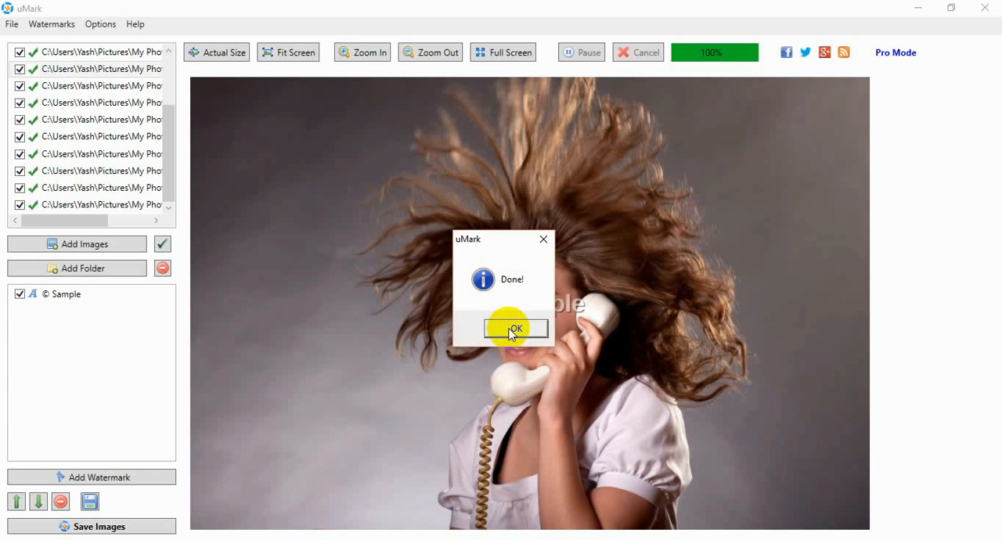
Acknowledge the Done message once saving reaches 100%
click(515, 329)
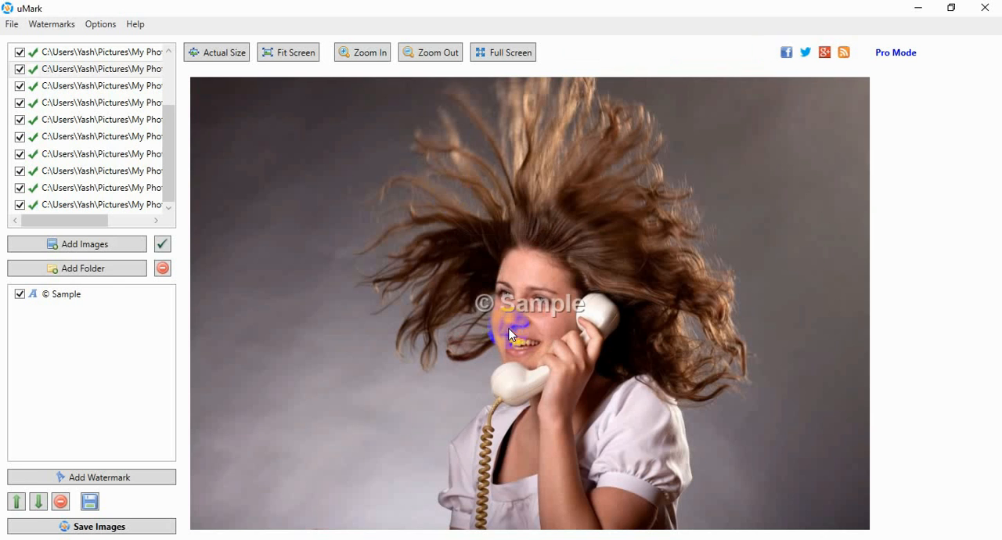